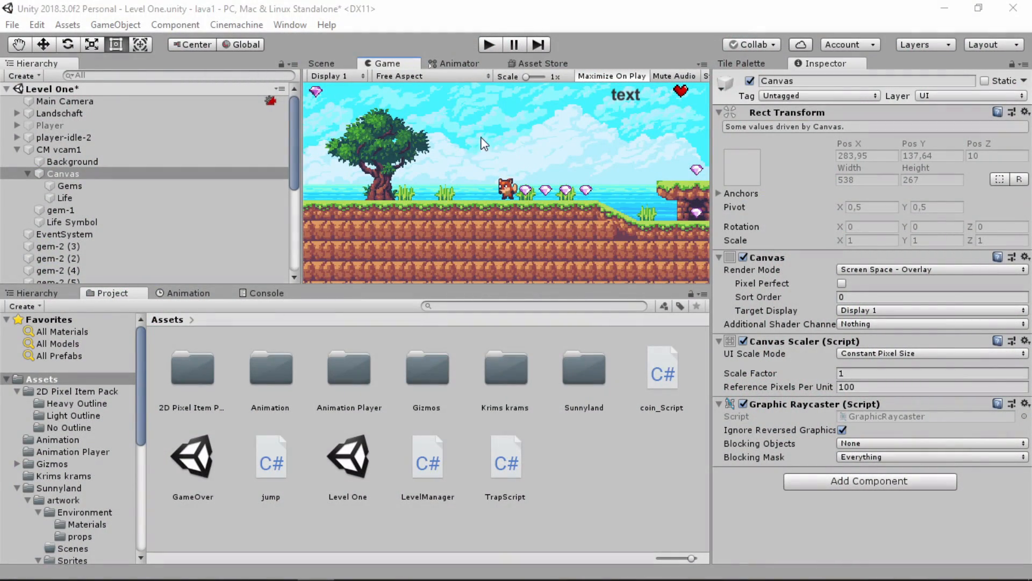
pyautogui.moveTo(458, 50)
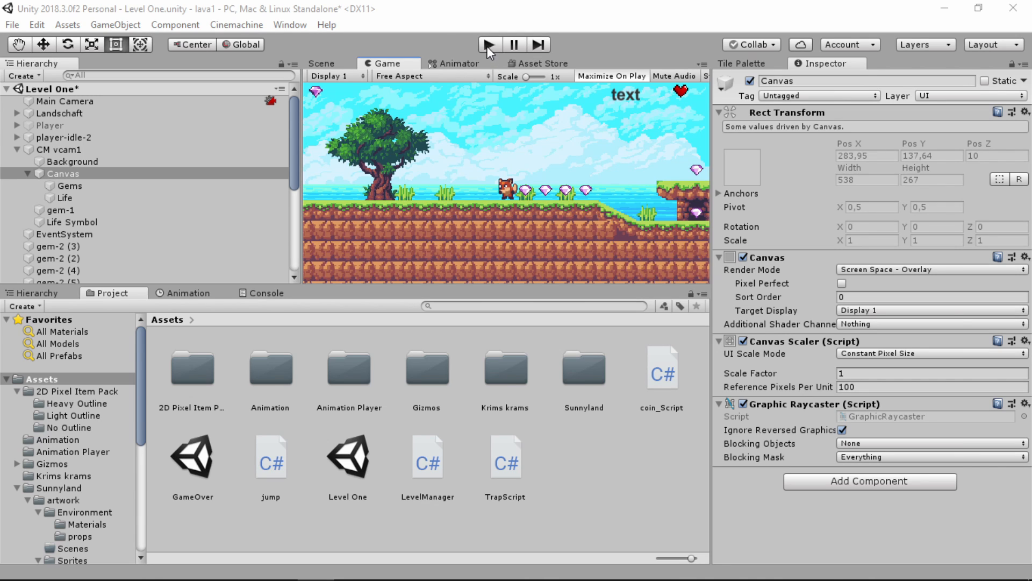
pyautogui.moveTo(496, 60)
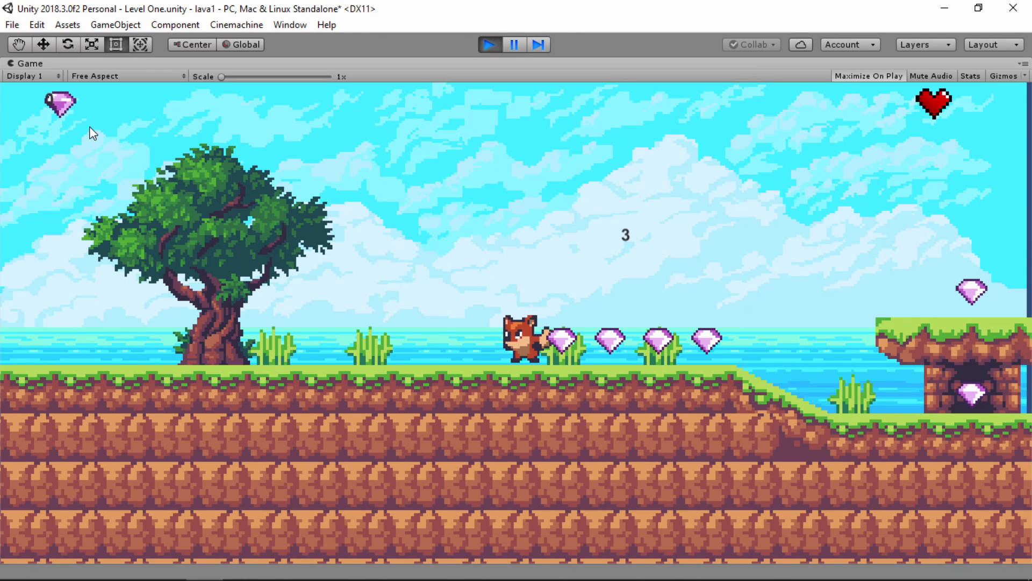
pyautogui.moveTo(139, 135)
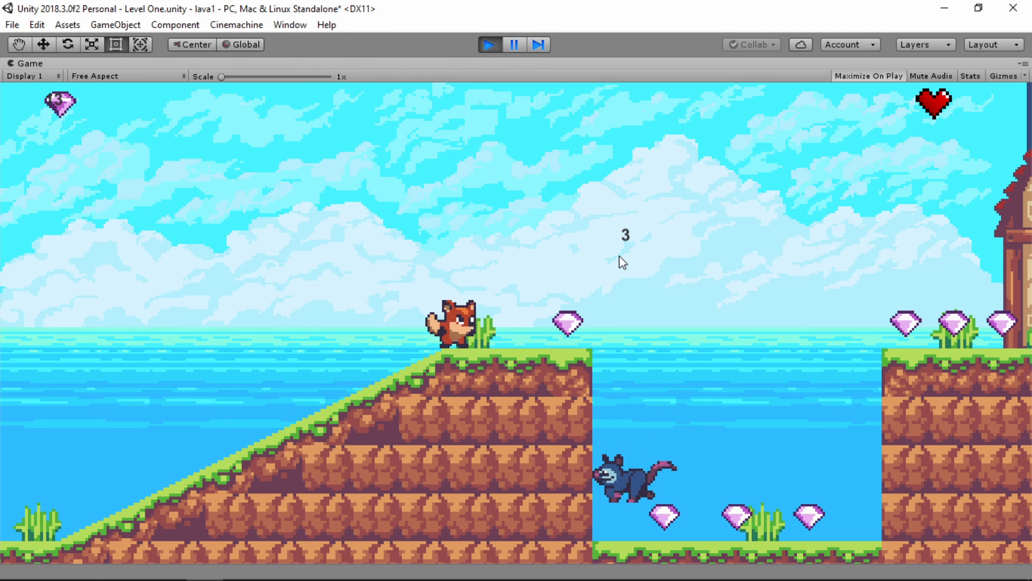
pyautogui.moveTo(688, 337)
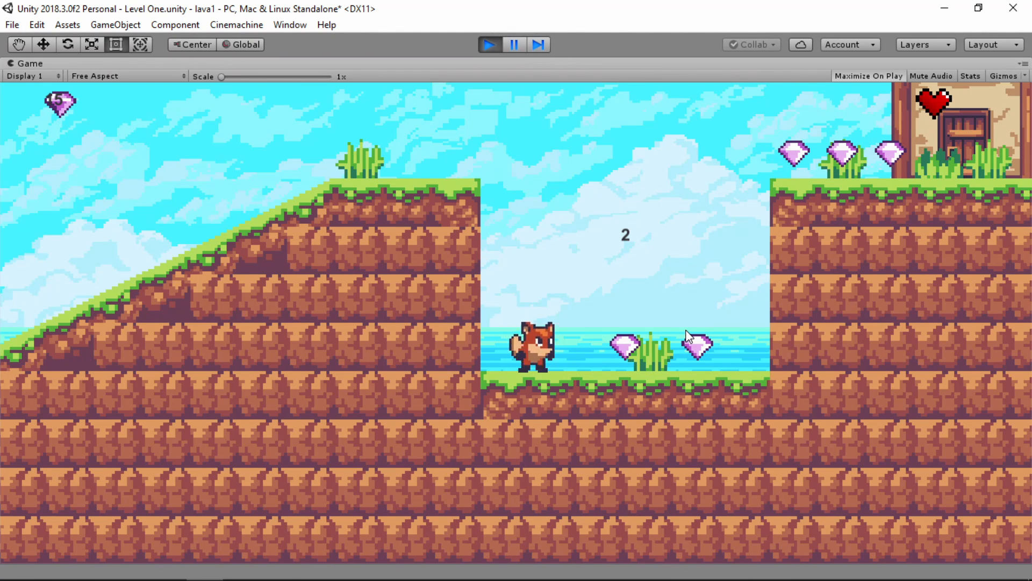
pyautogui.moveTo(788, 300)
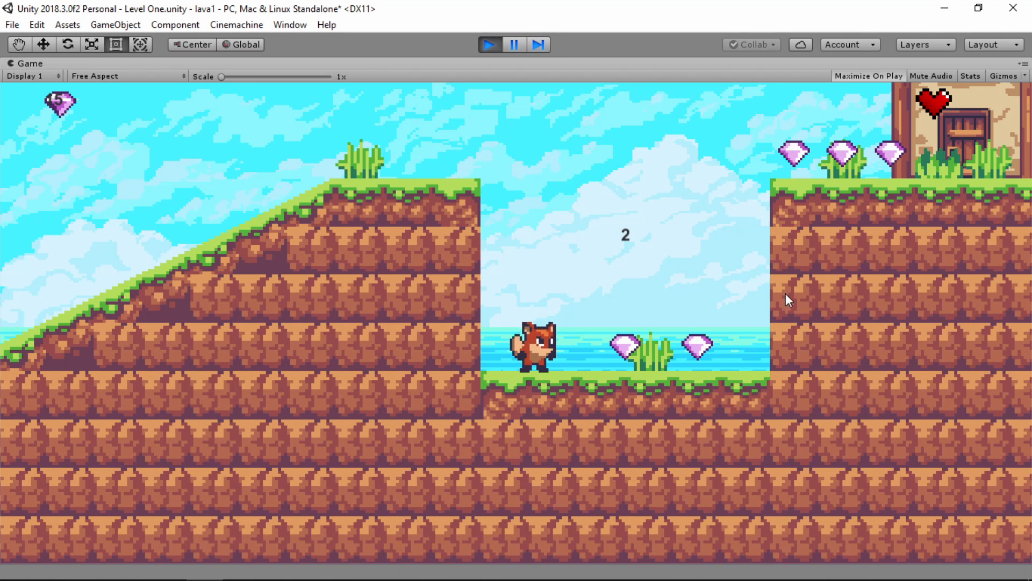
pyautogui.moveTo(629, 247)
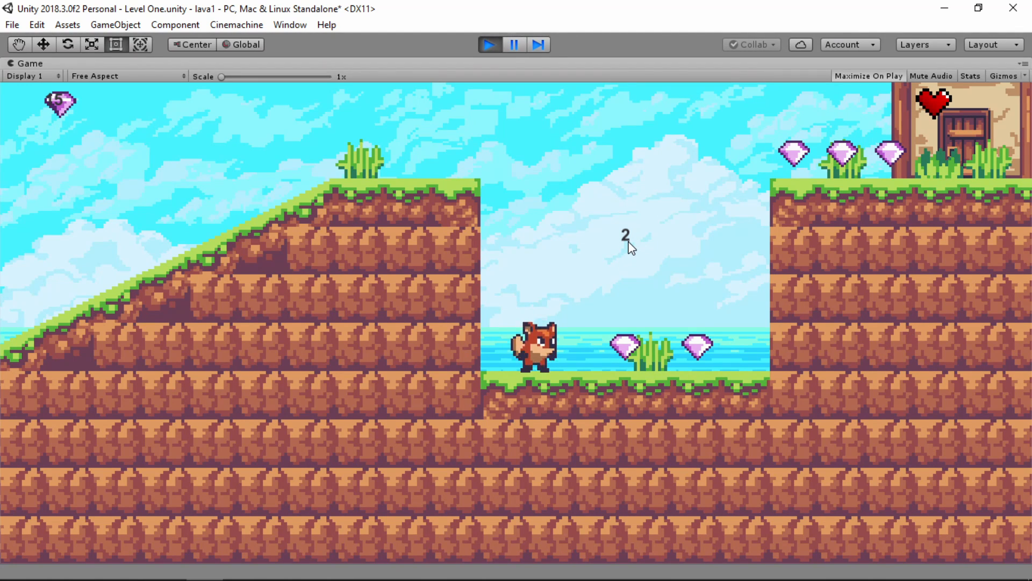
pyautogui.moveTo(645, 300)
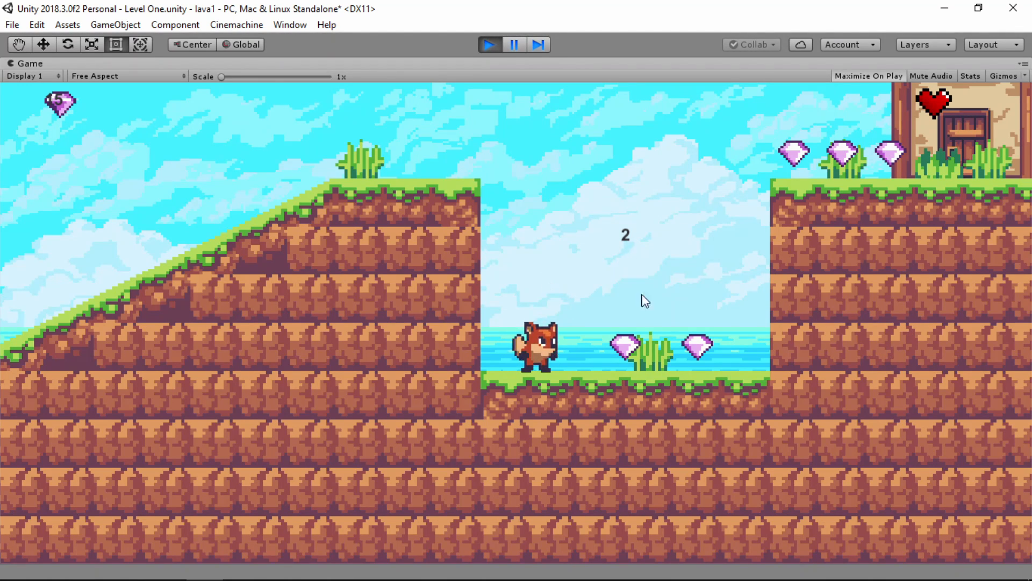
pyautogui.moveTo(652, 354)
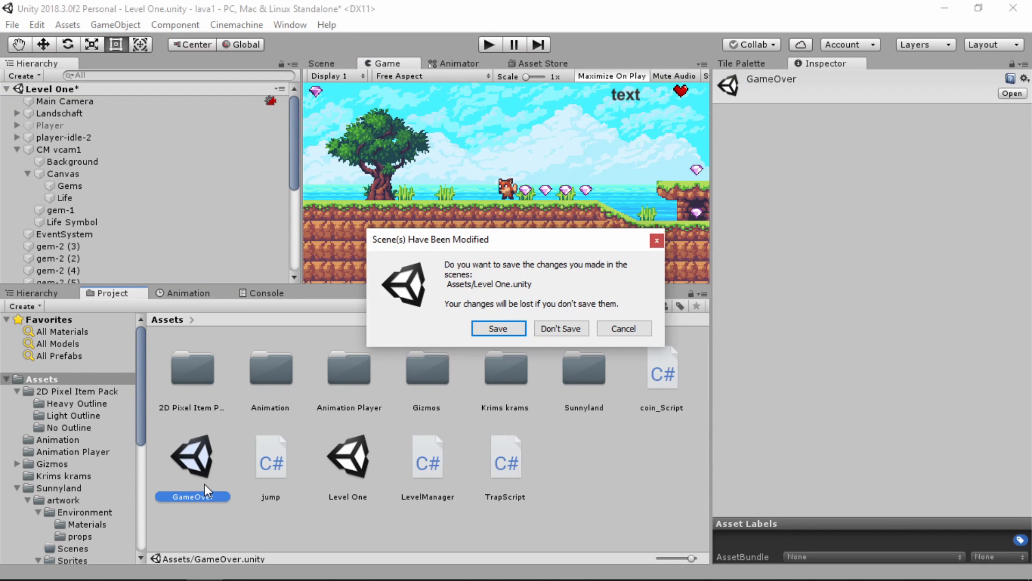
# Decline saving Level One's changes so the GameOver scene loads and review it
pyautogui.click(498, 328)
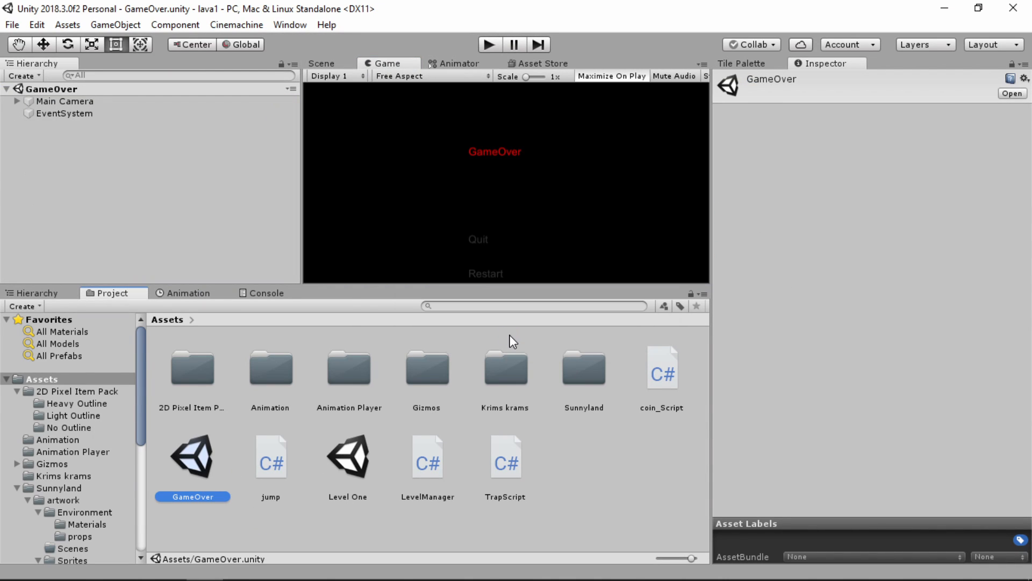
pyautogui.moveTo(506, 256)
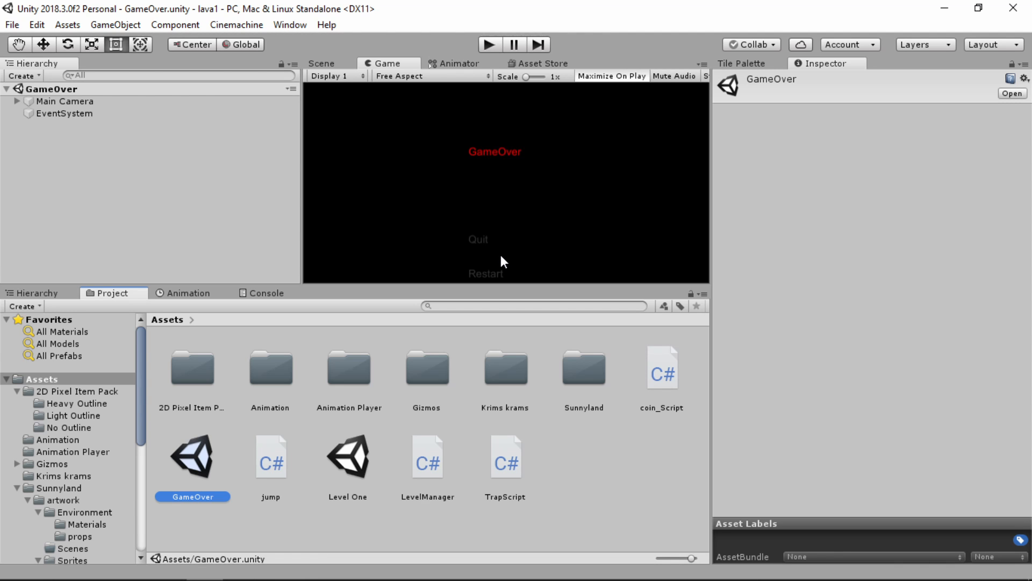
pyautogui.moveTo(586, 210)
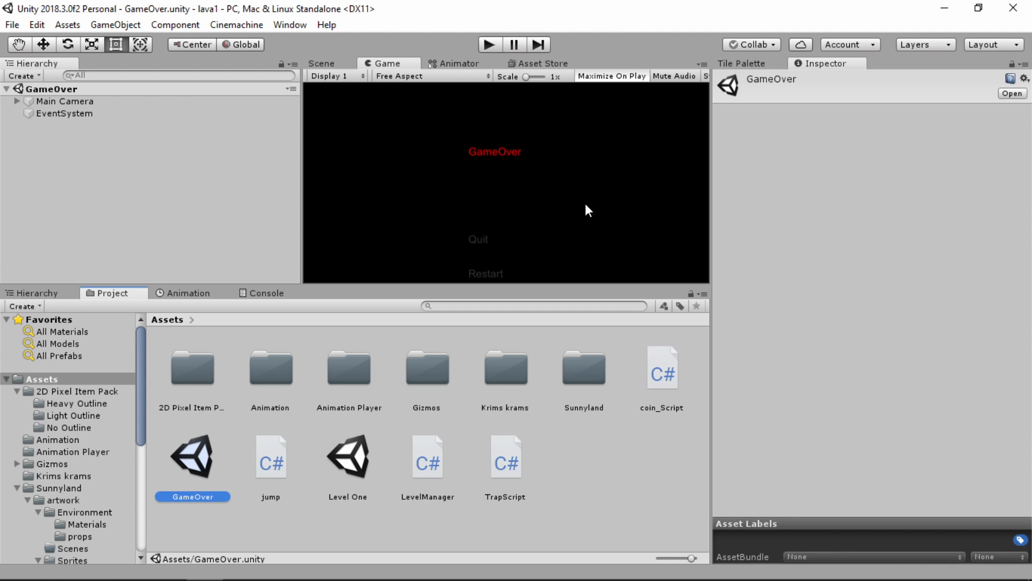
pyautogui.moveTo(680, 183)
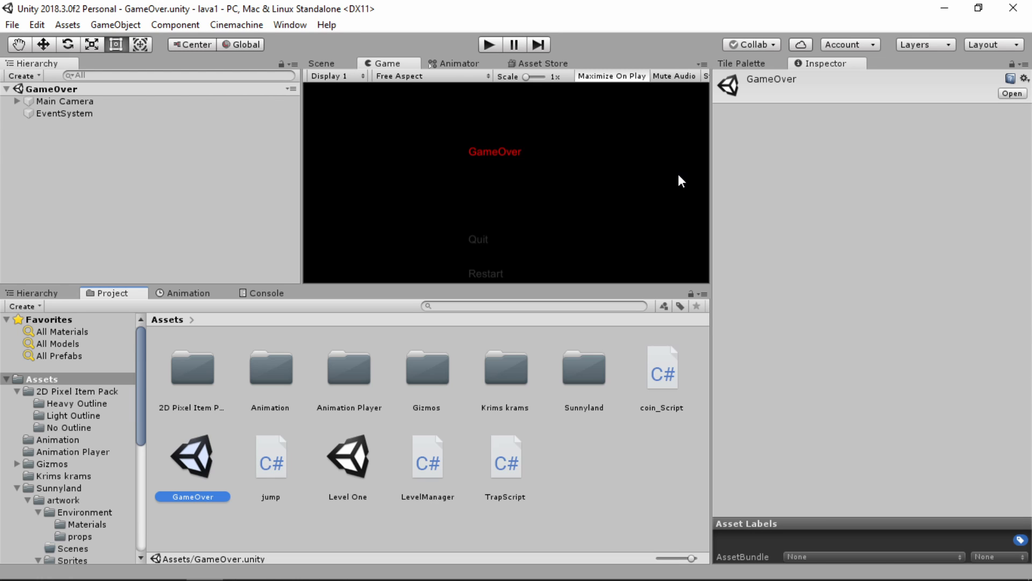
pyautogui.moveTo(579, 219)
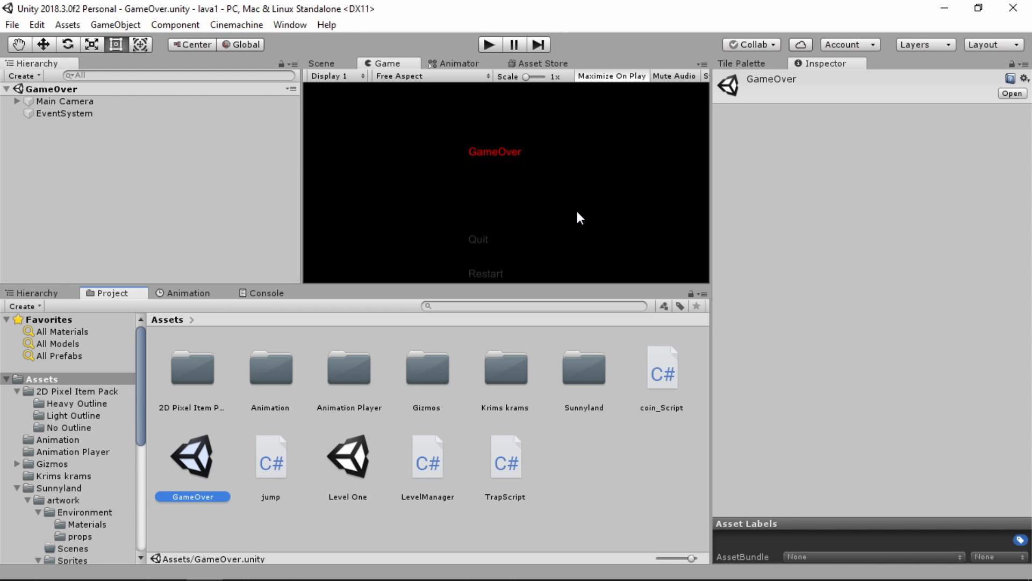
pyautogui.moveTo(480, 84)
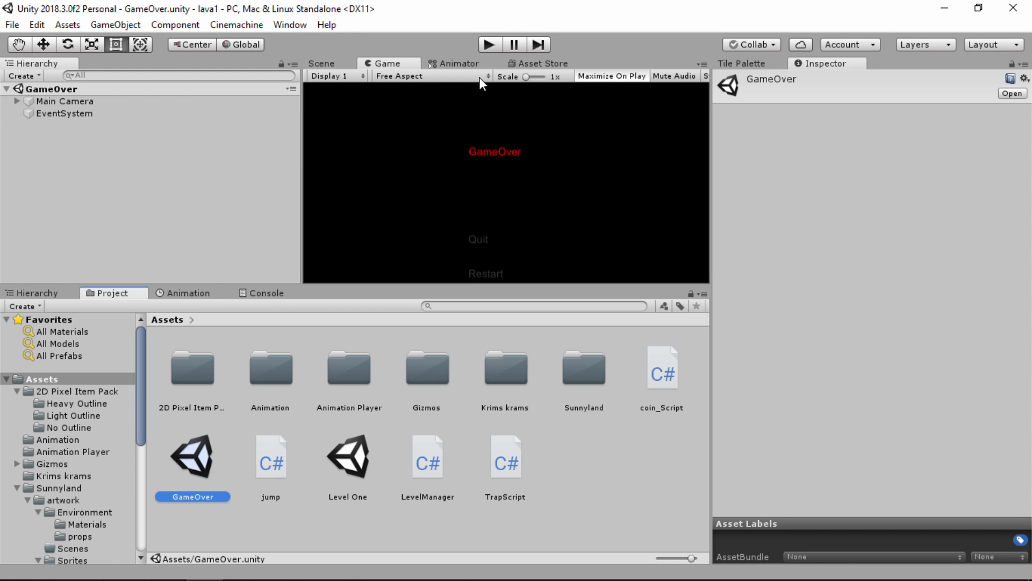
pyautogui.moveTo(468, 104)
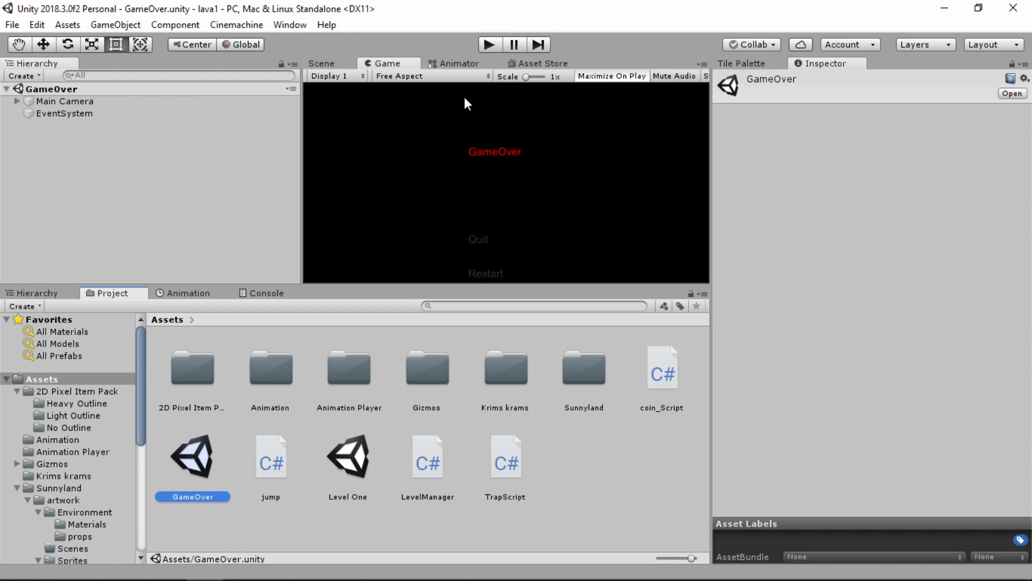
pyautogui.moveTo(441, 151)
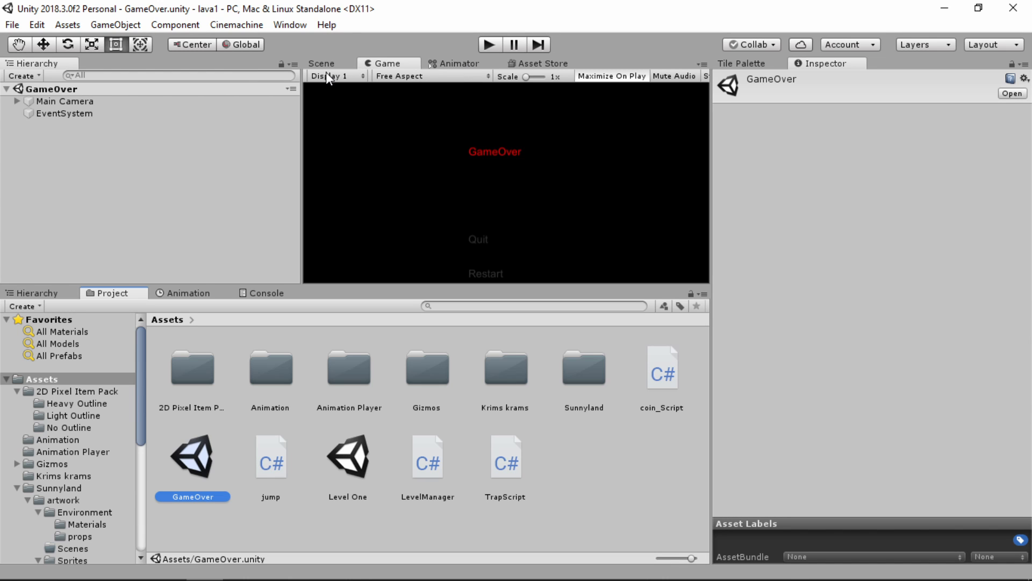
pyautogui.moveTo(336, 53)
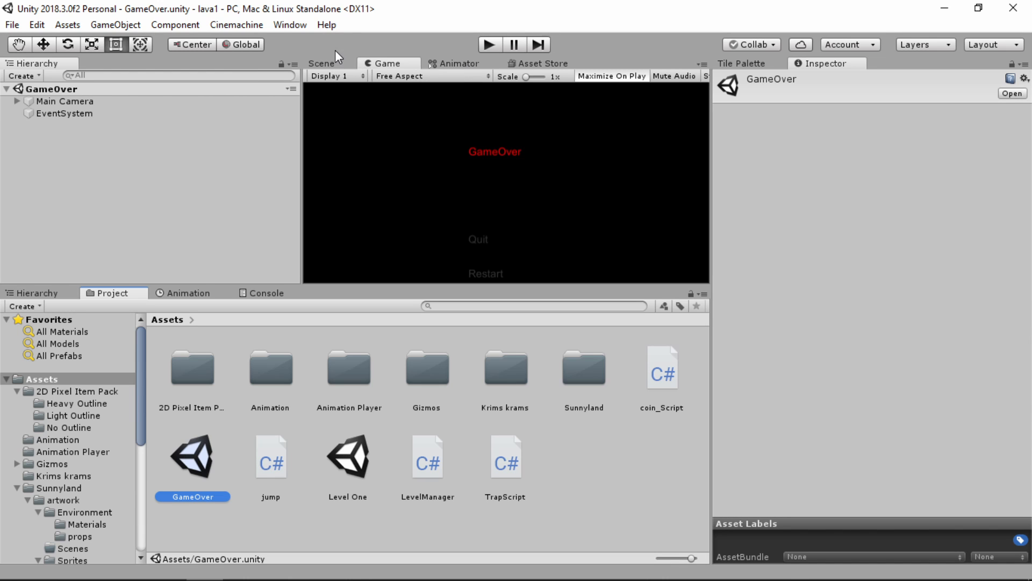
pyautogui.moveTo(269, 13)
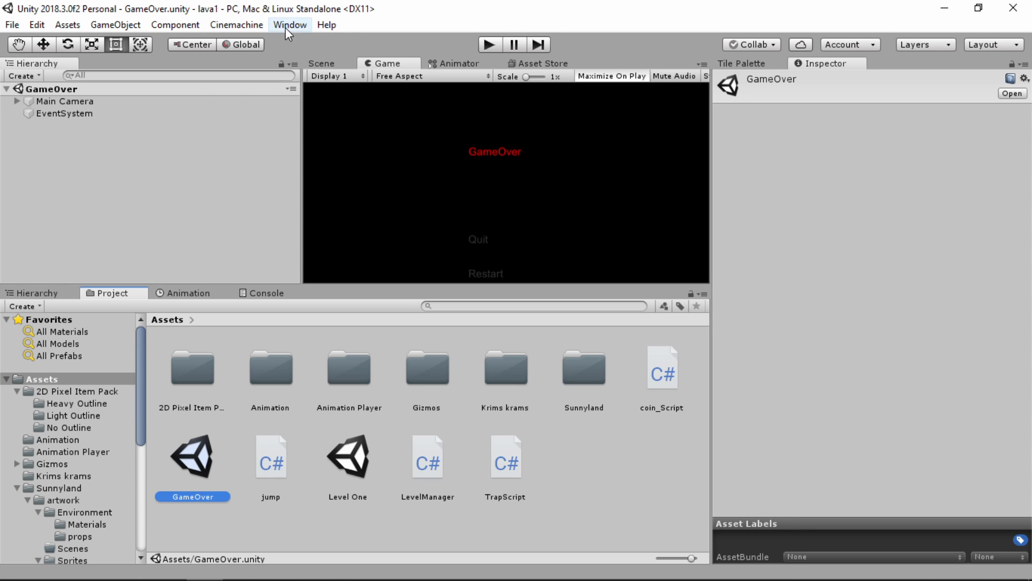
pyautogui.moveTo(321, 64)
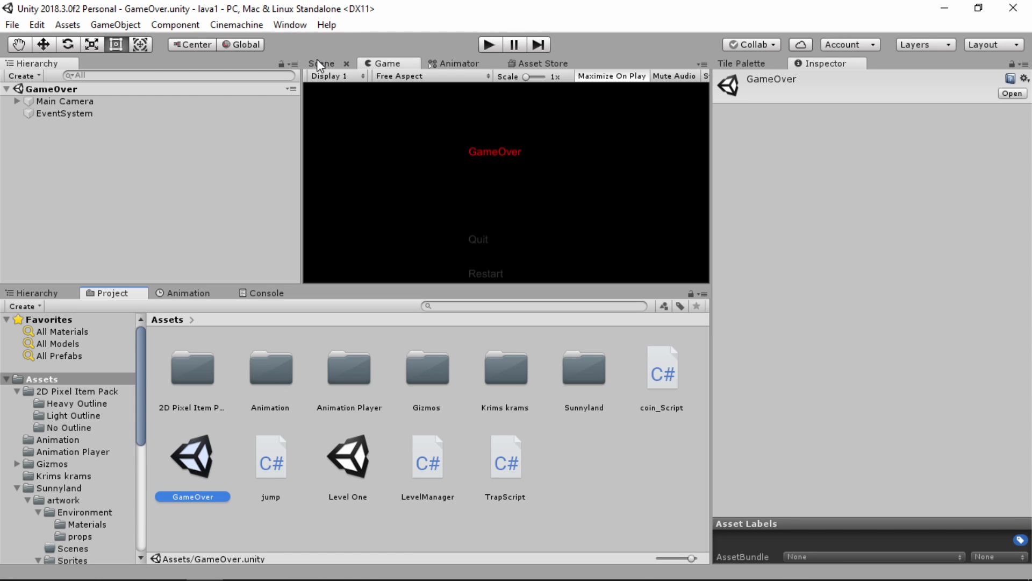
# Show the GameOver layout in the scene editor and select the Level One scene asset
pyautogui.click(322, 63)
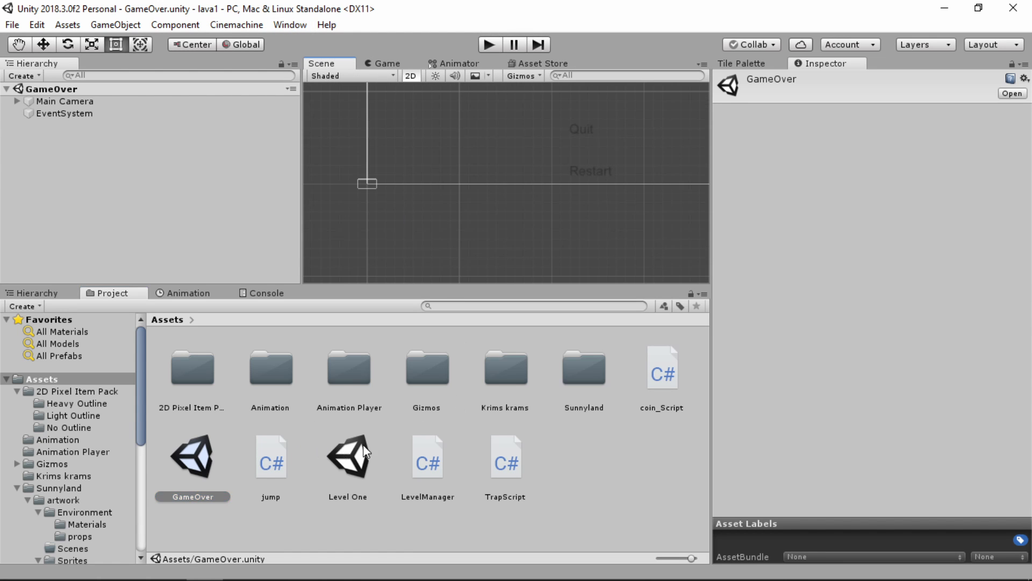
pyautogui.click(347, 457)
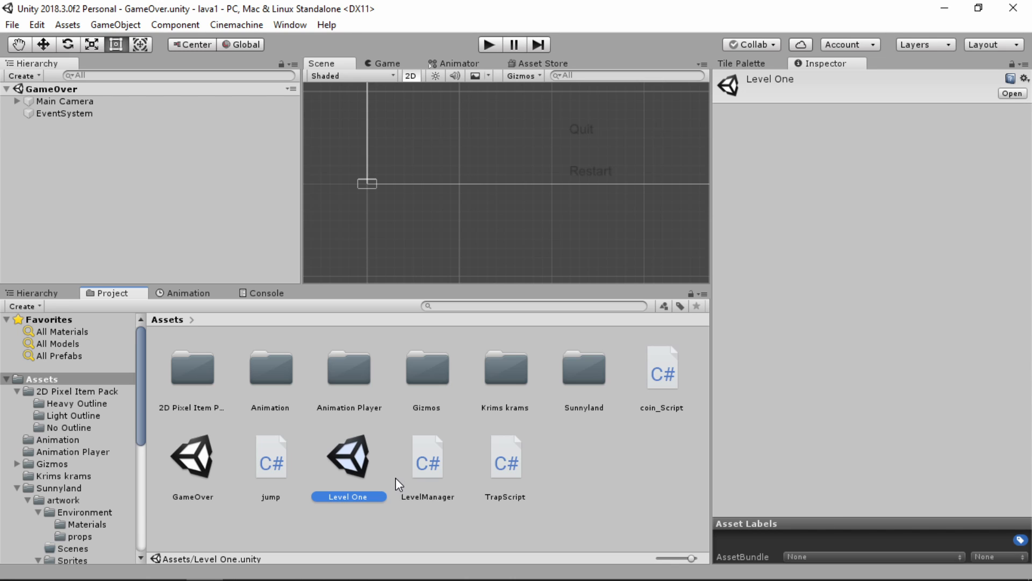
pyautogui.moveTo(400, 490)
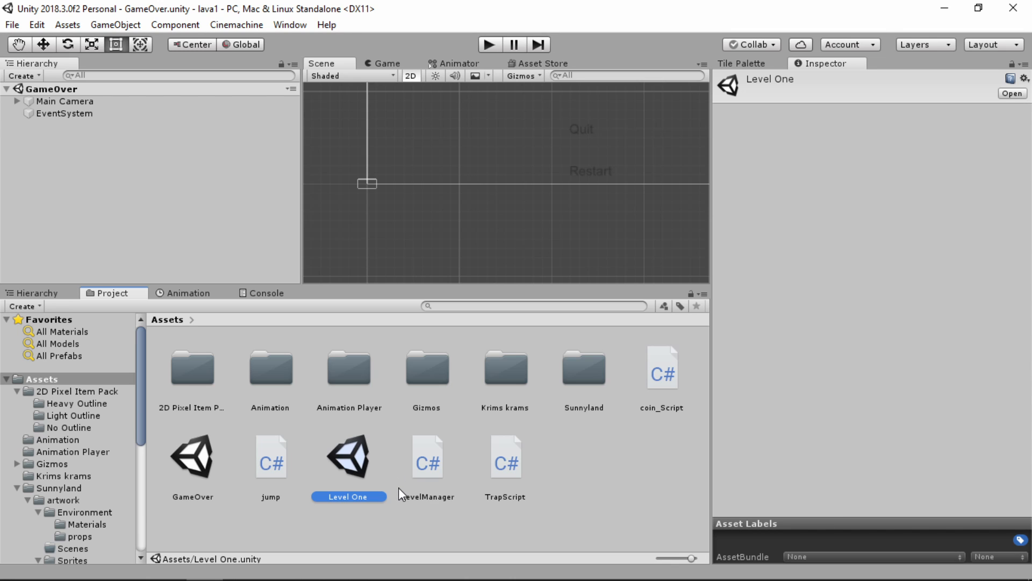
pyautogui.moveTo(423, 524)
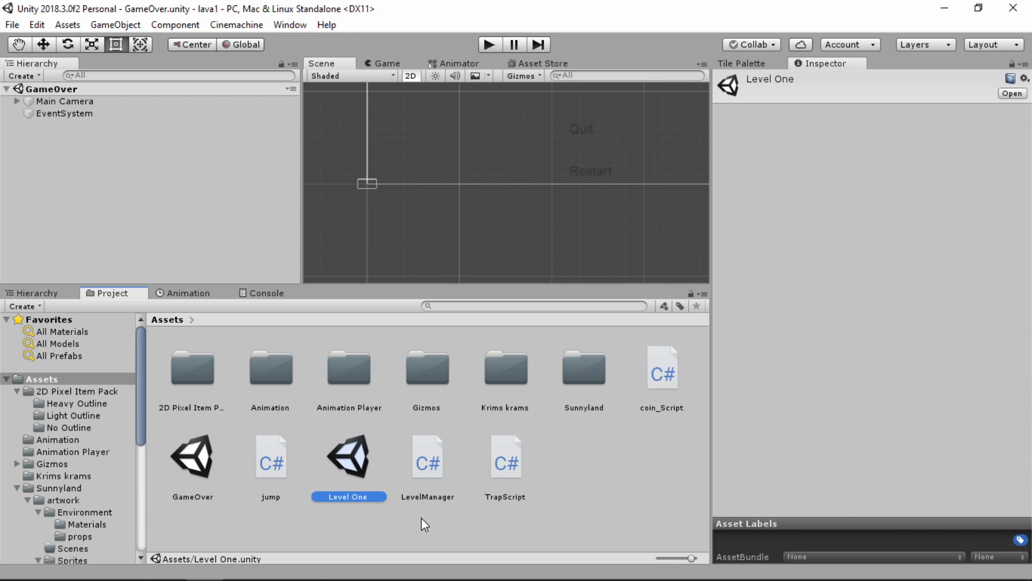
pyautogui.moveTo(513, 536)
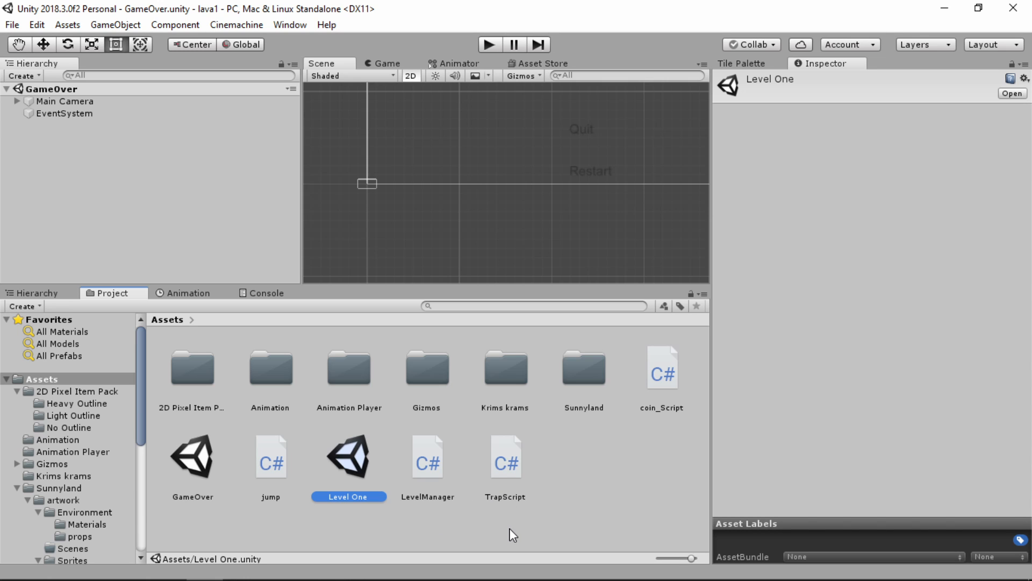